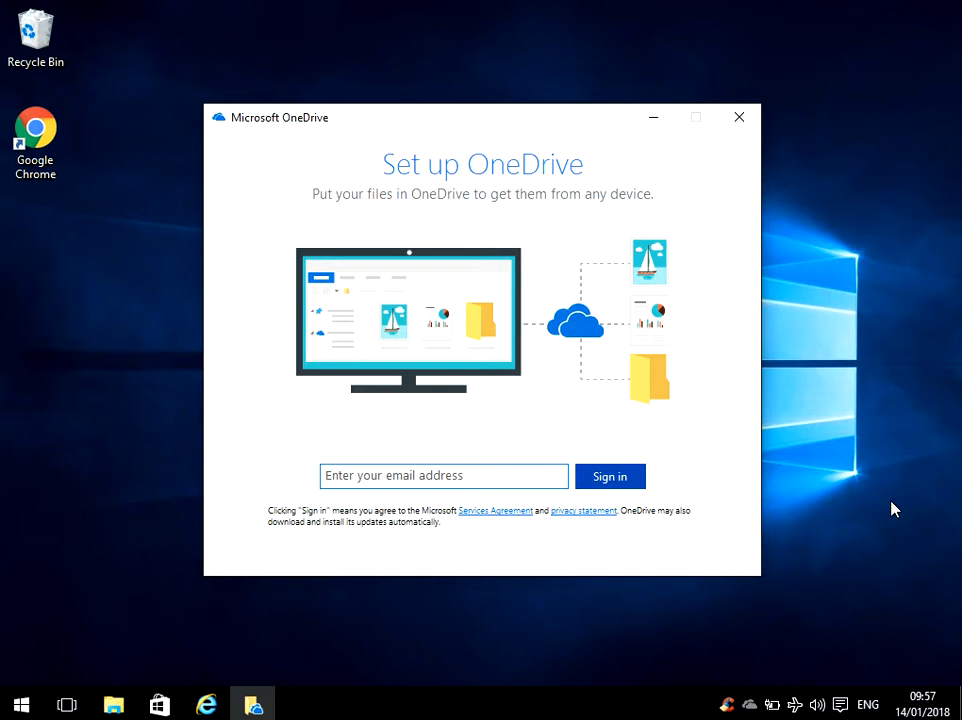
{"action": "mouse_move", "coordinate": [848, 292]}
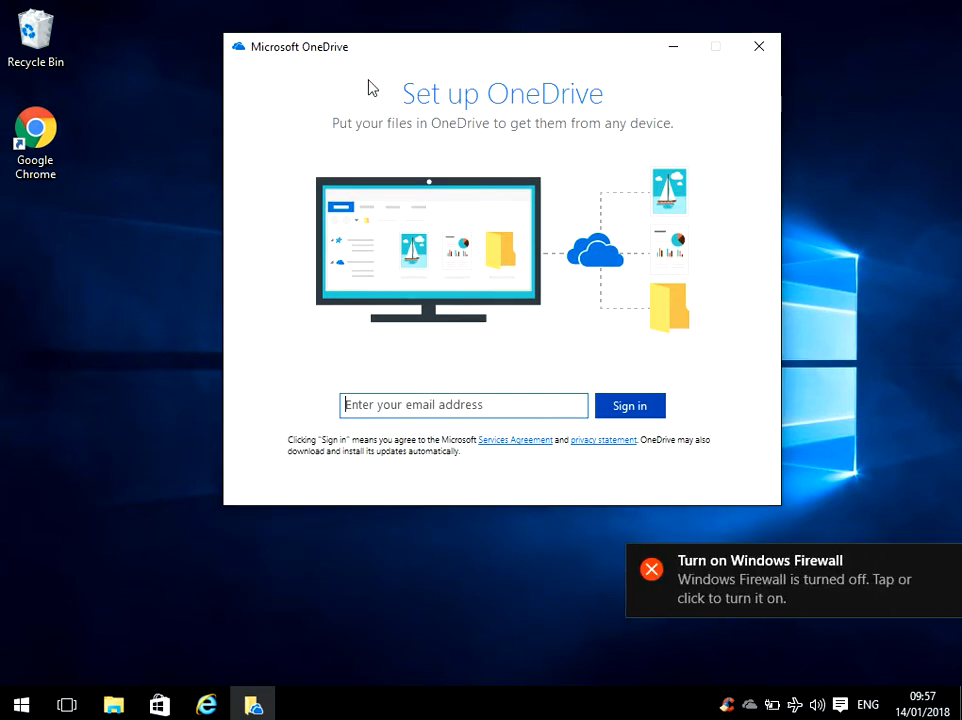
{"action": "mouse_move", "coordinate": [518, 76]}
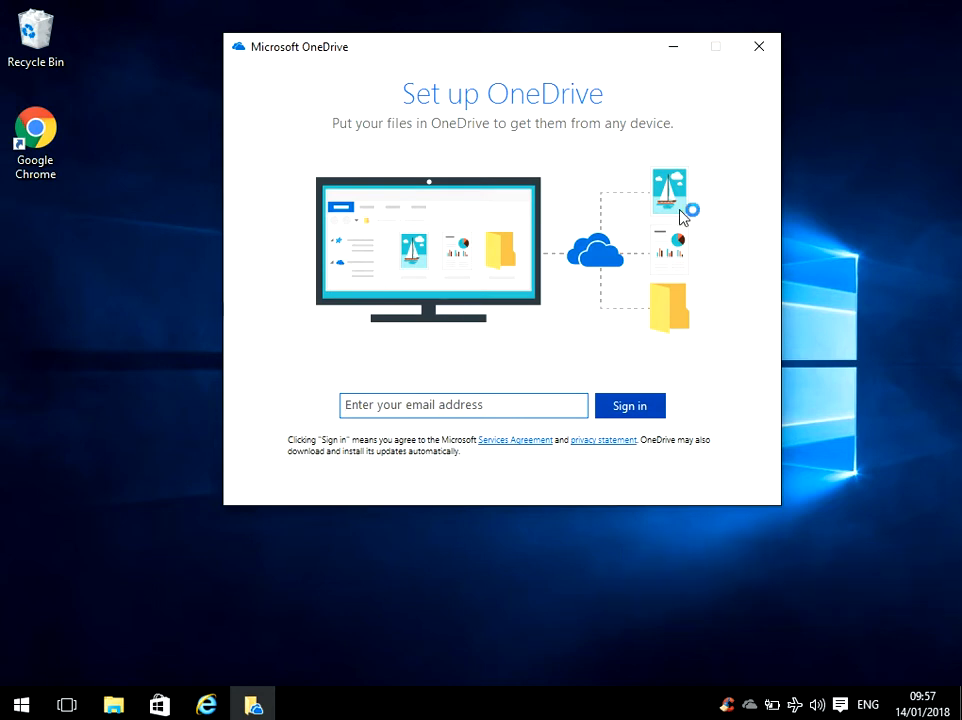
Dismiss OneDrive setup and untick automatic start at Windows sign-in in OneDrive's settings.
{"action": "left_click", "coordinate": [759, 46]}
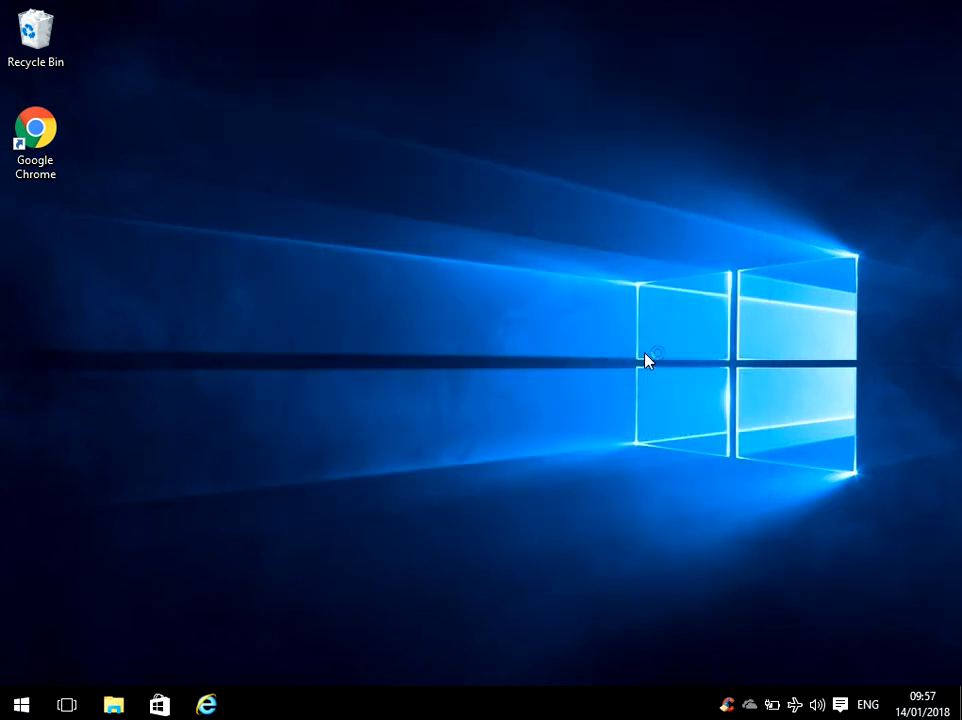
{"action": "mouse_move", "coordinate": [688, 410]}
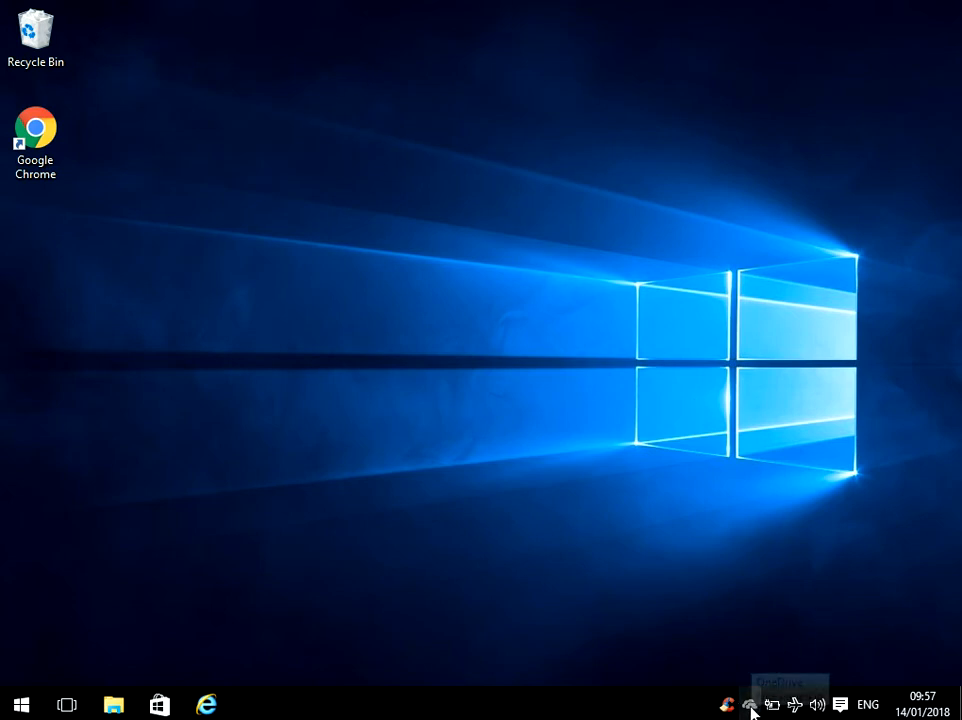
{"action": "mouse_move", "coordinate": [728, 704]}
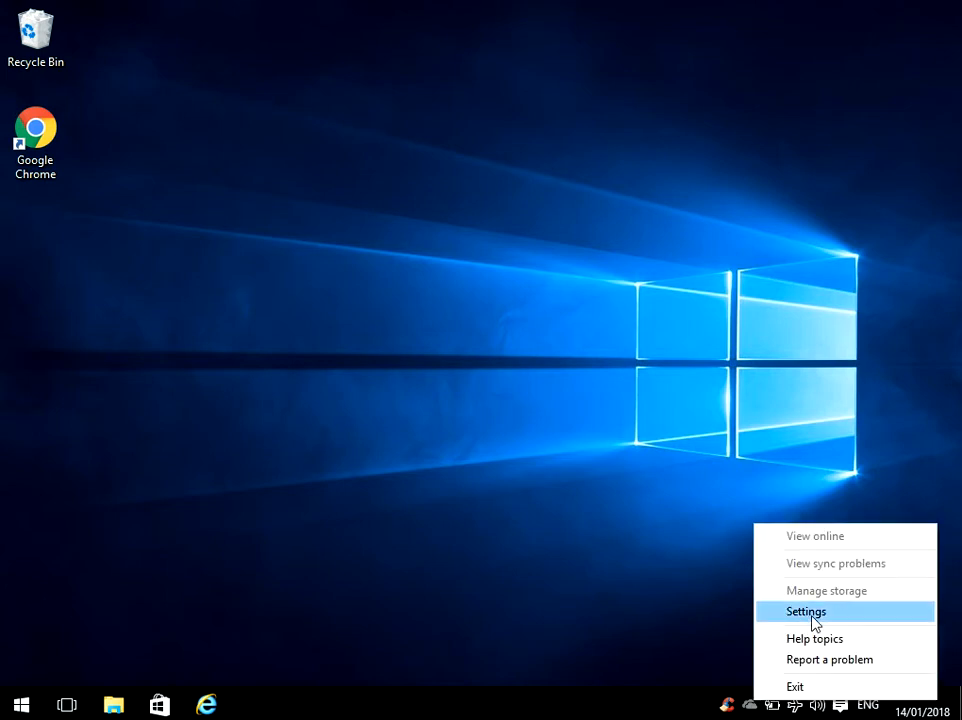
{"action": "left_click", "coordinate": [806, 612]}
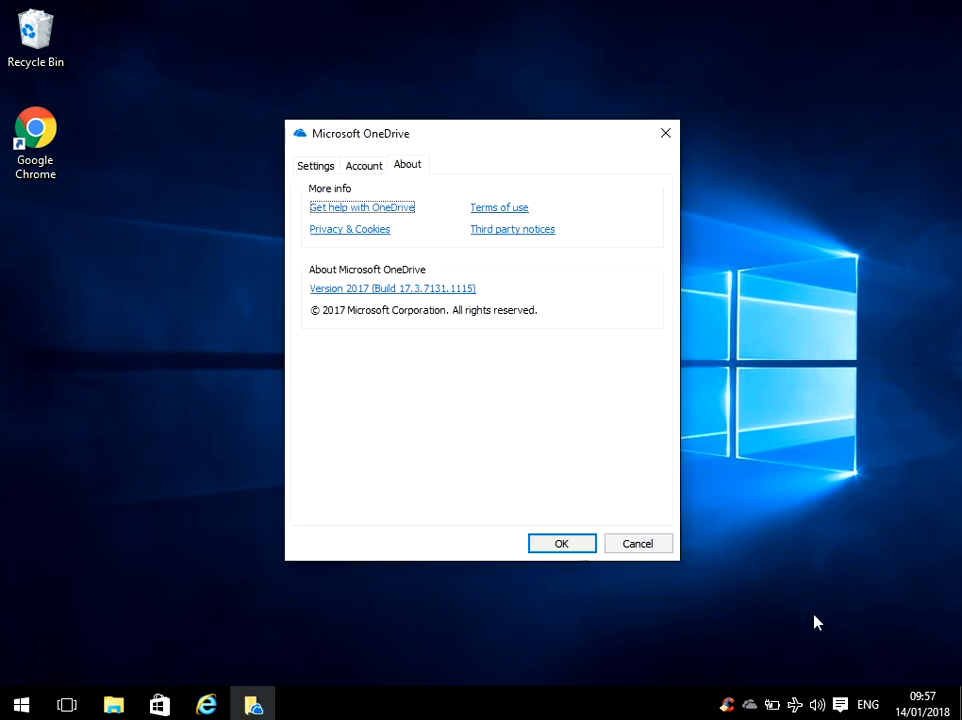
{"action": "left_click", "coordinate": [316, 164]}
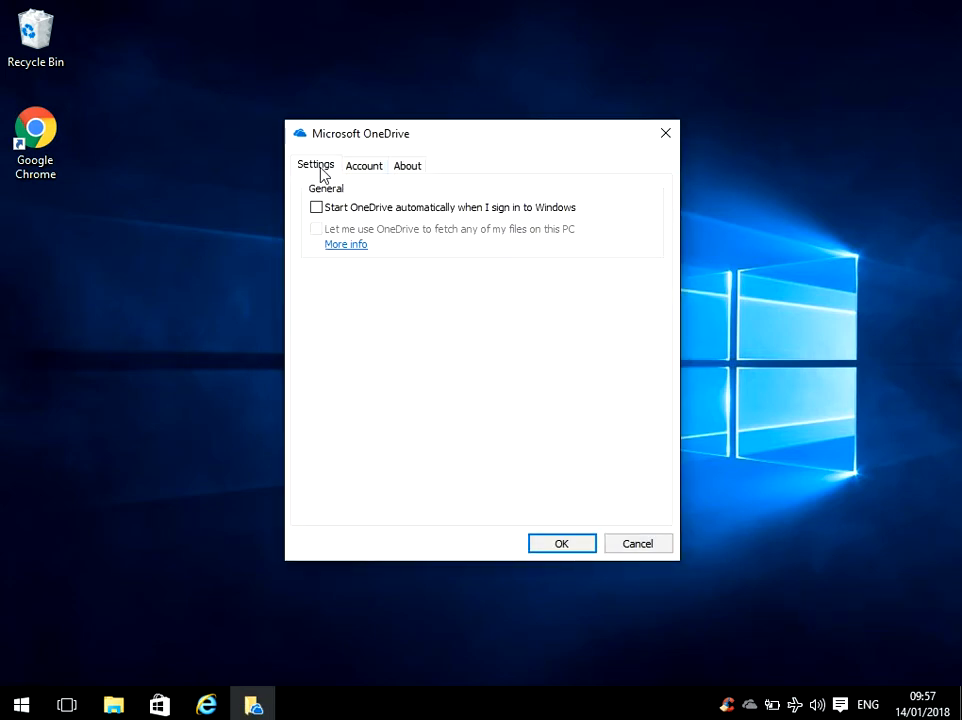
{"action": "mouse_move", "coordinate": [460, 210]}
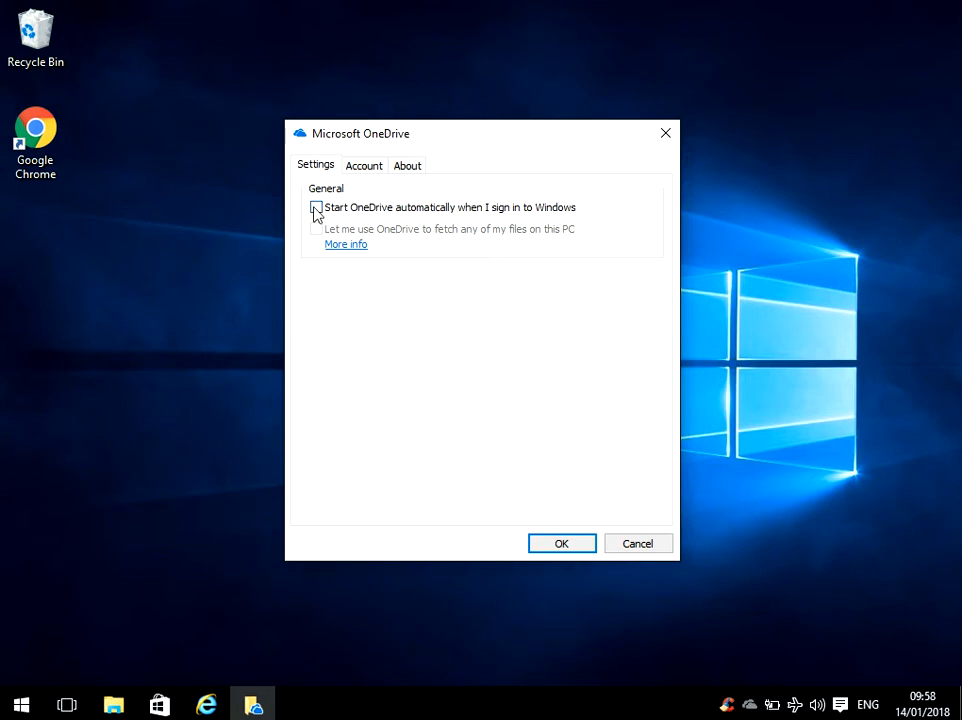
{"action": "left_click", "coordinate": [316, 206]}
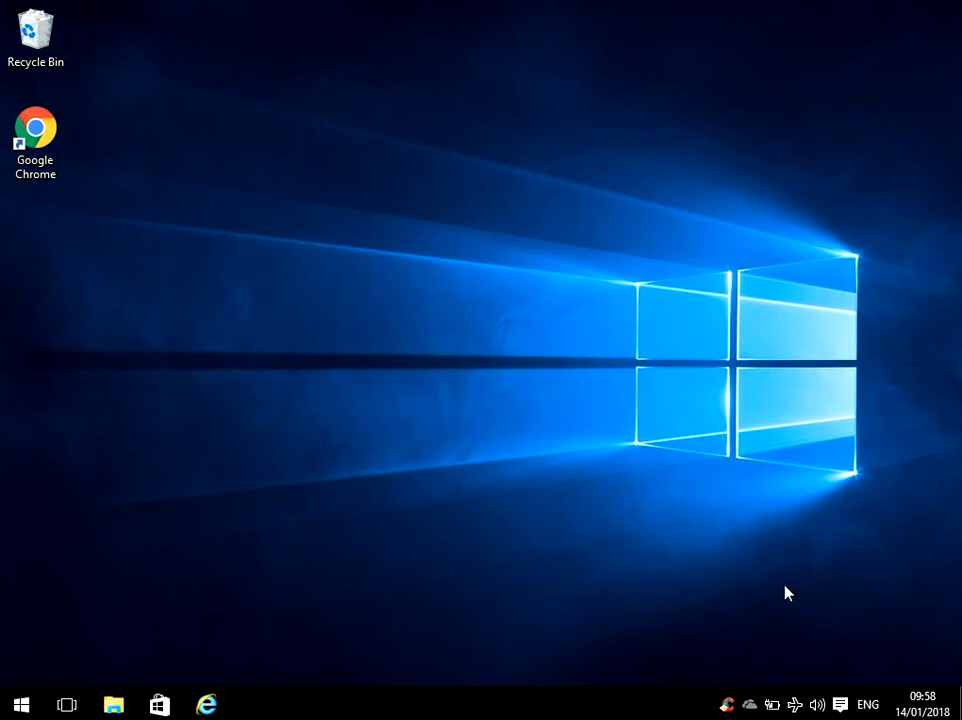
{"action": "mouse_move", "coordinate": [728, 704]}
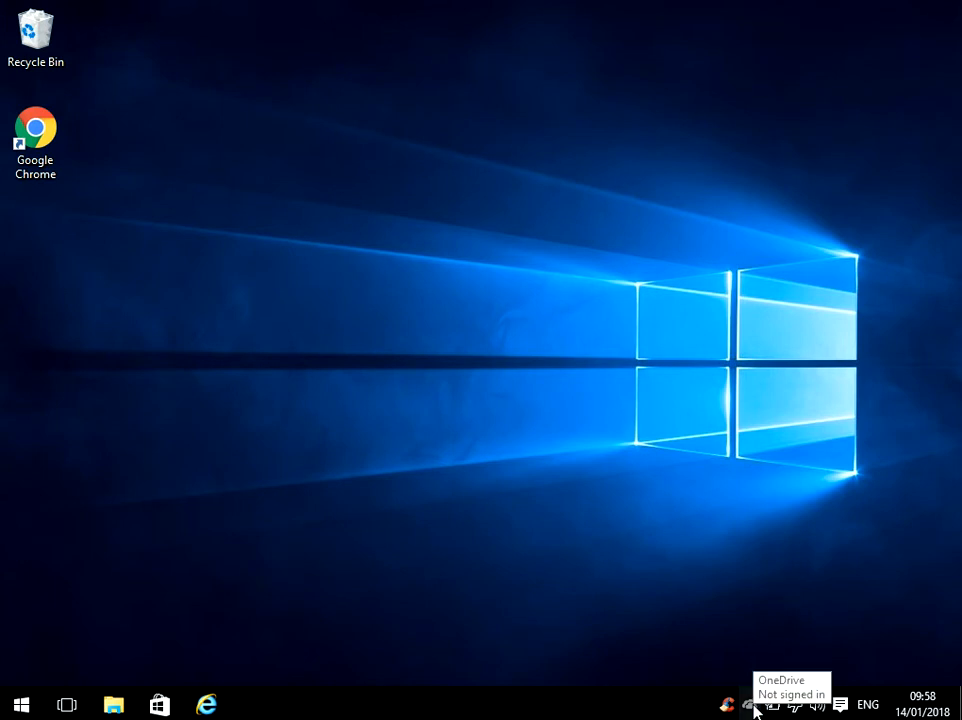
{"action": "mouse_move", "coordinate": [112, 703]}
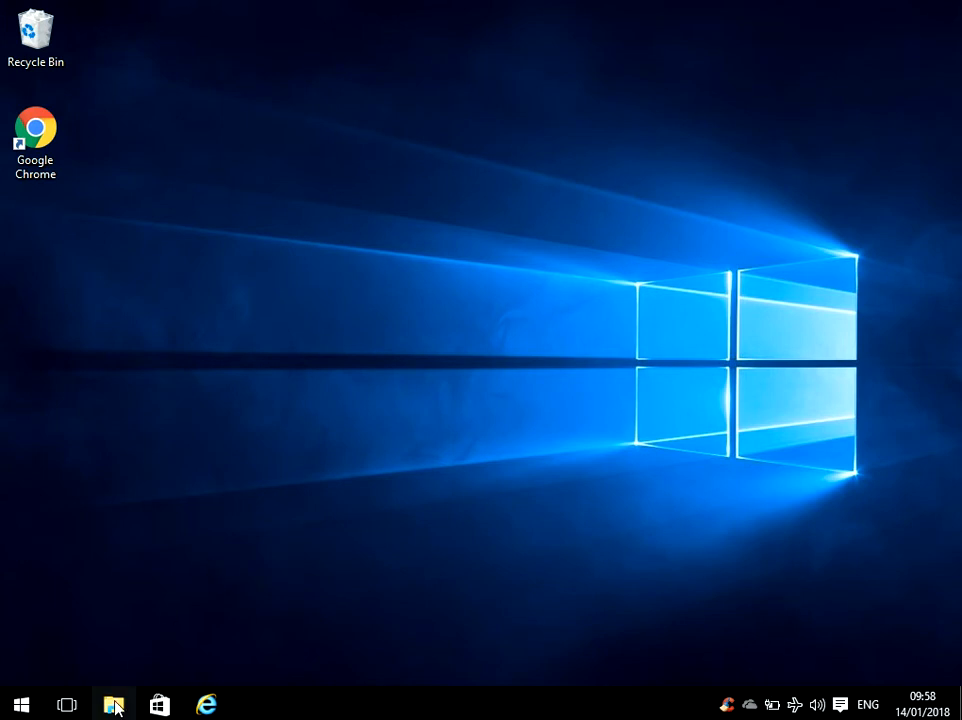
{"action": "left_click", "coordinate": [112, 704]}
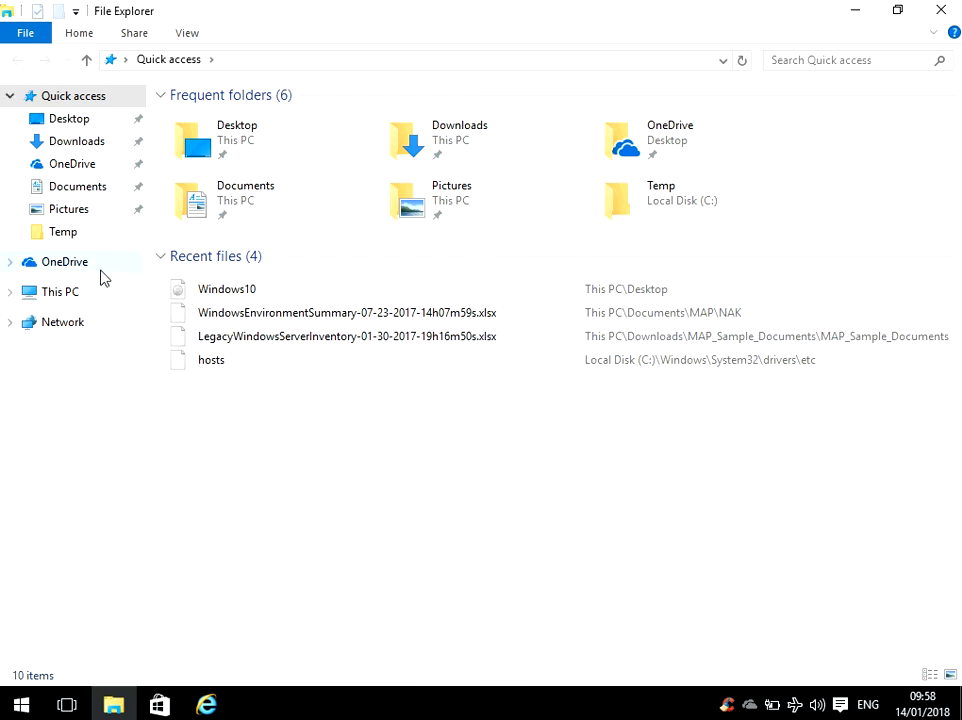
{"action": "left_click", "coordinate": [64, 260]}
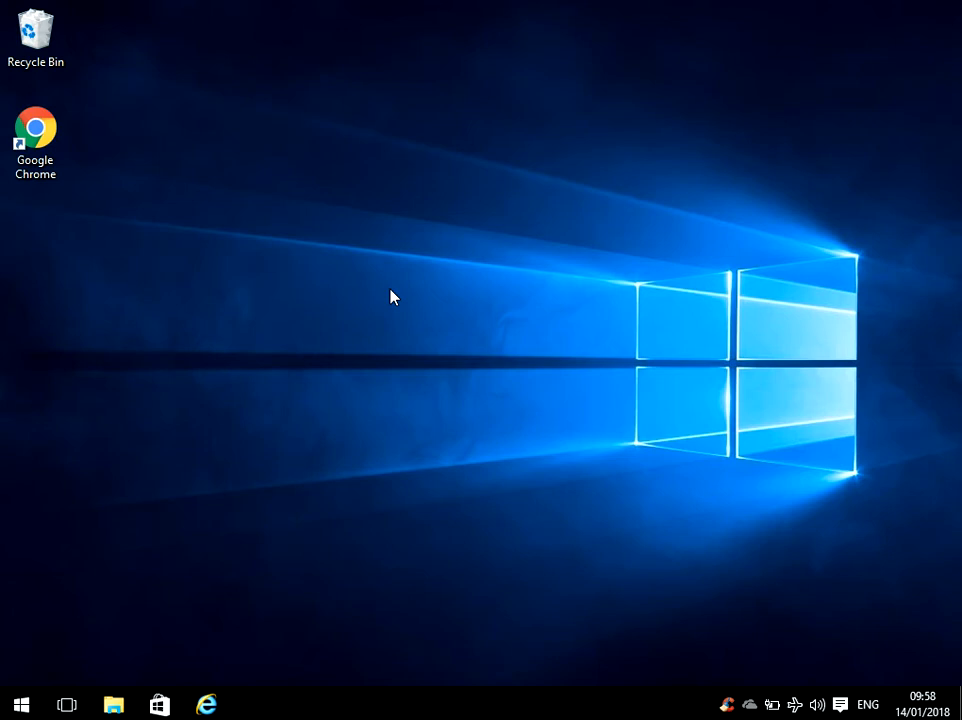
{"action": "mouse_move", "coordinate": [22, 704]}
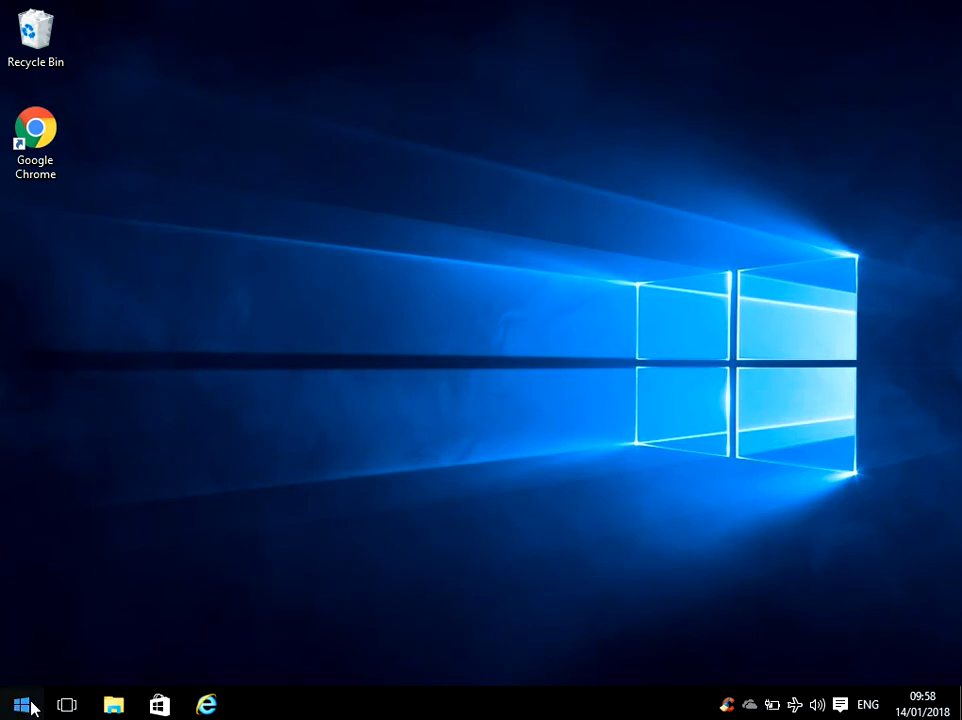
Reach the Windows Settings home page from the Start menu.
{"action": "left_click", "coordinate": [20, 704]}
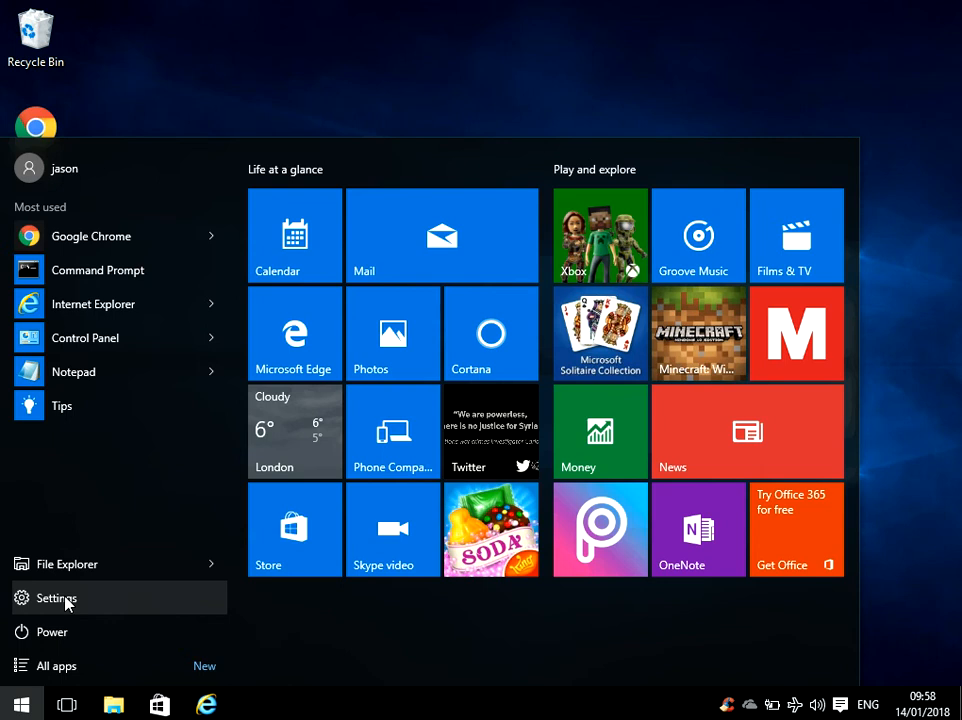
{"action": "left_click", "coordinate": [56, 596]}
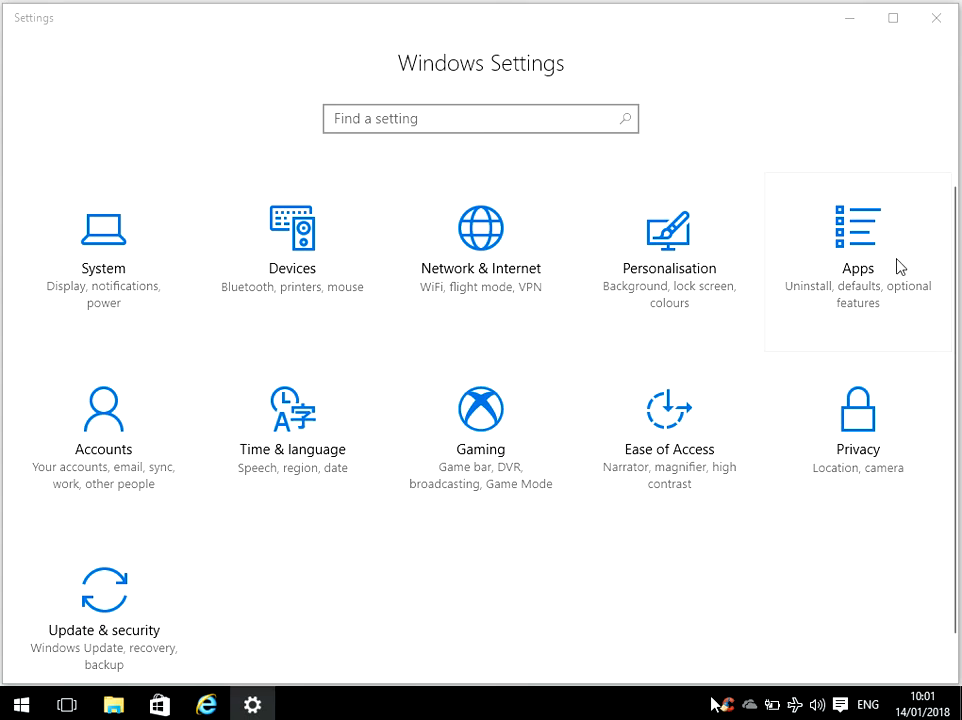
{"action": "mouse_move", "coordinate": [564, 672]}
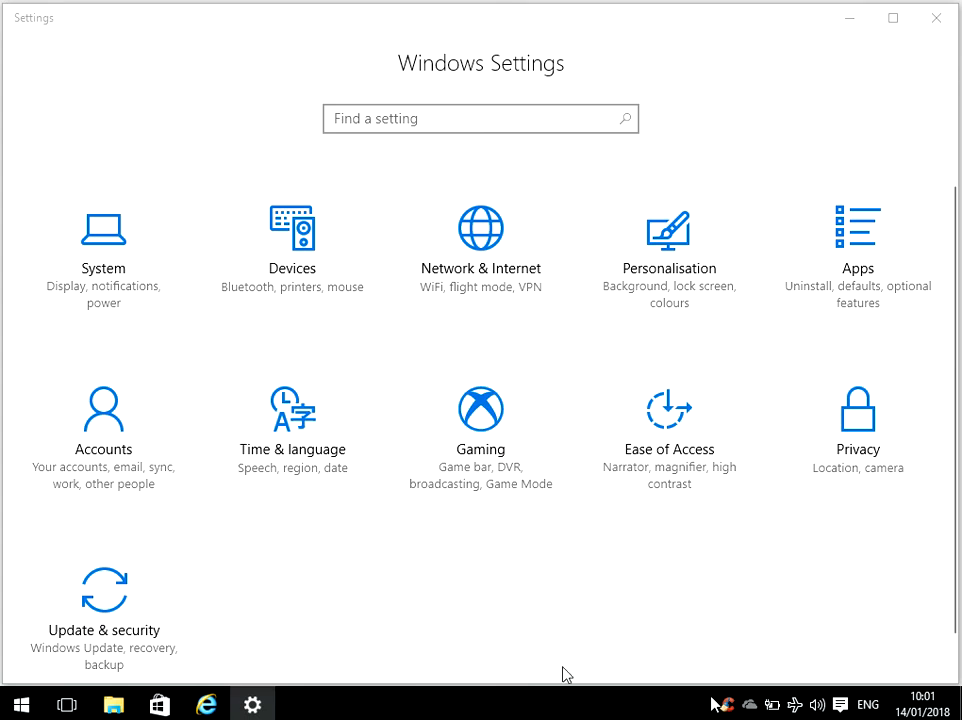
{"action": "mouse_move", "coordinate": [890, 224]}
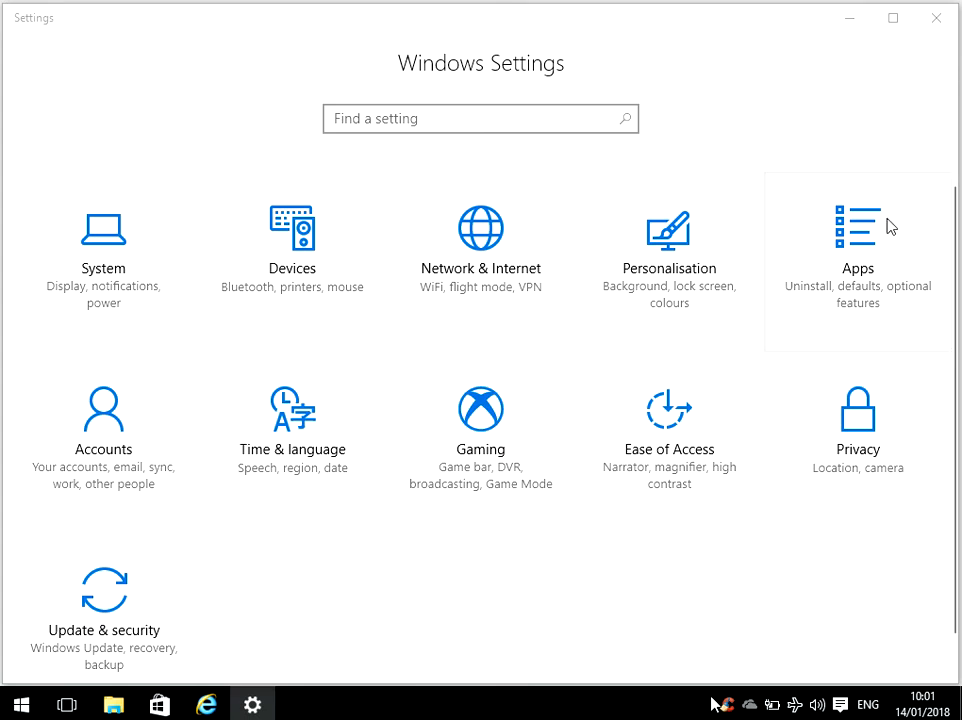
{"action": "mouse_move", "coordinate": [894, 244]}
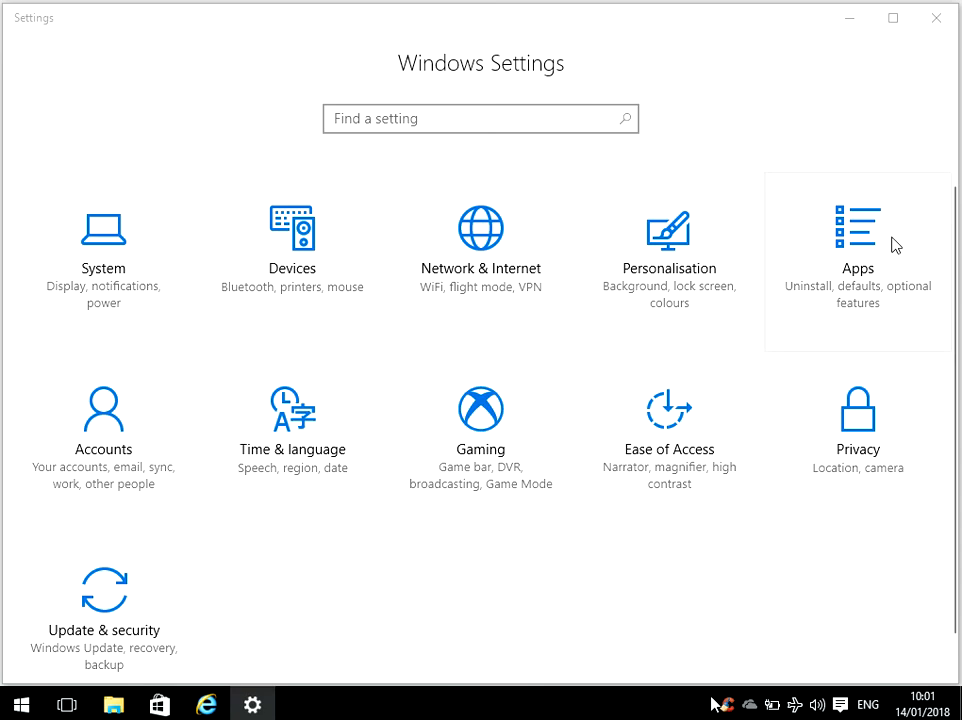
{"action": "mouse_move", "coordinate": [610, 568]}
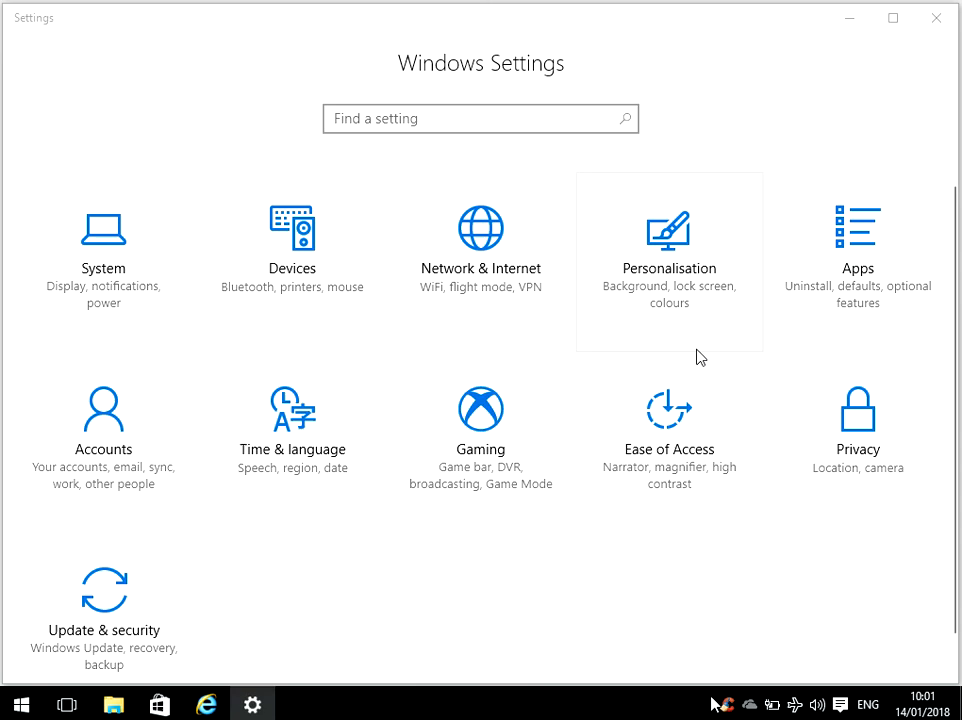
{"action": "mouse_move", "coordinate": [872, 258]}
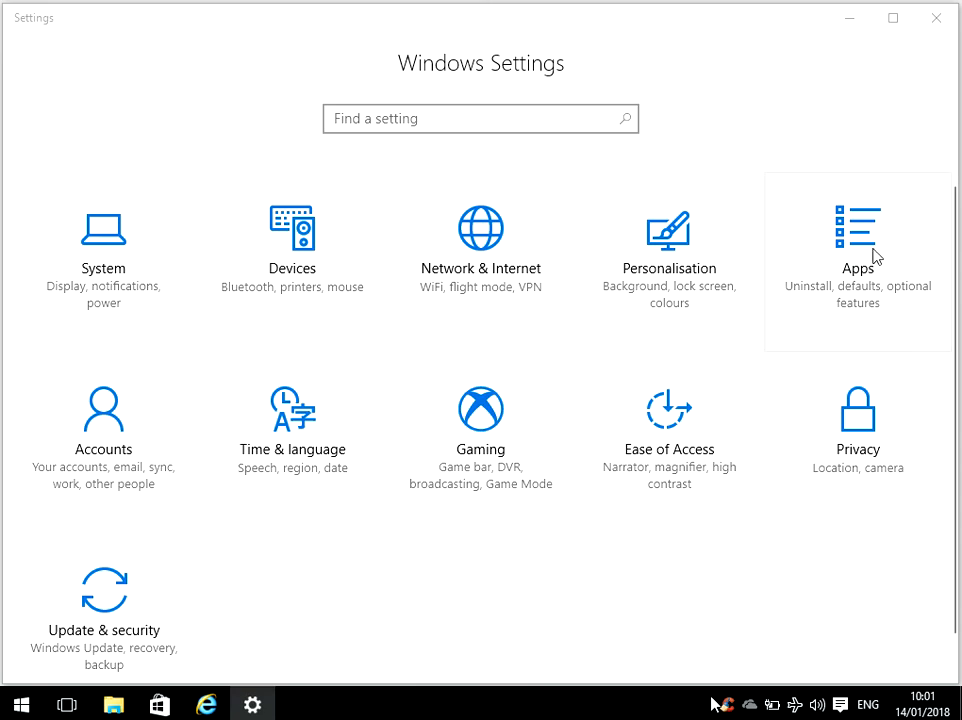
Filter the Apps & features installed-apps list down to OneDrive.
{"action": "left_click", "coordinate": [856, 234]}
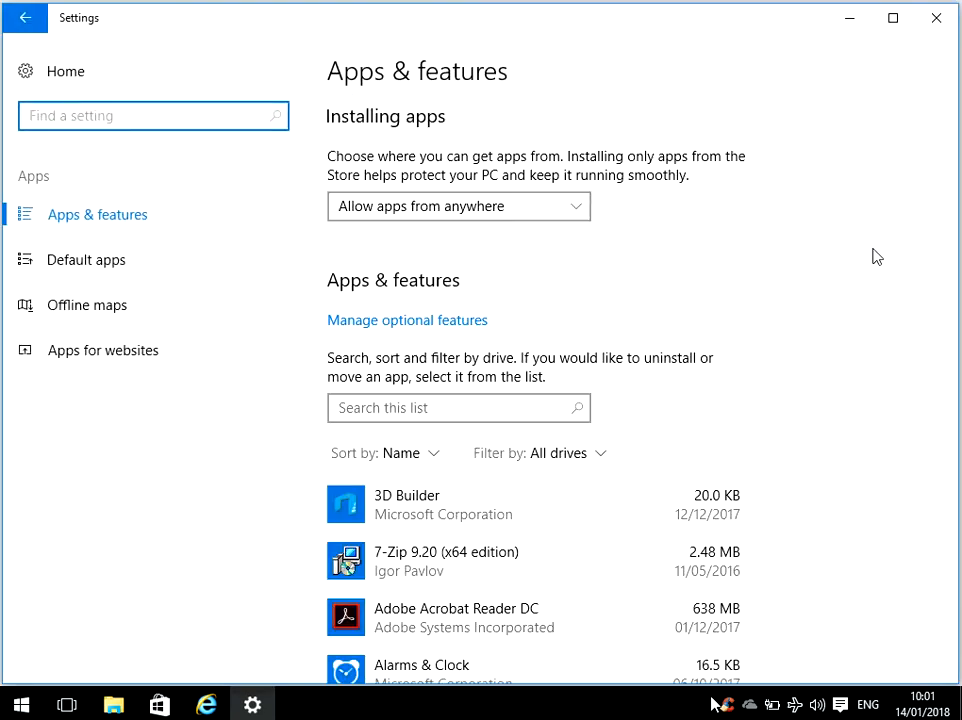
{"action": "mouse_move", "coordinate": [540, 524]}
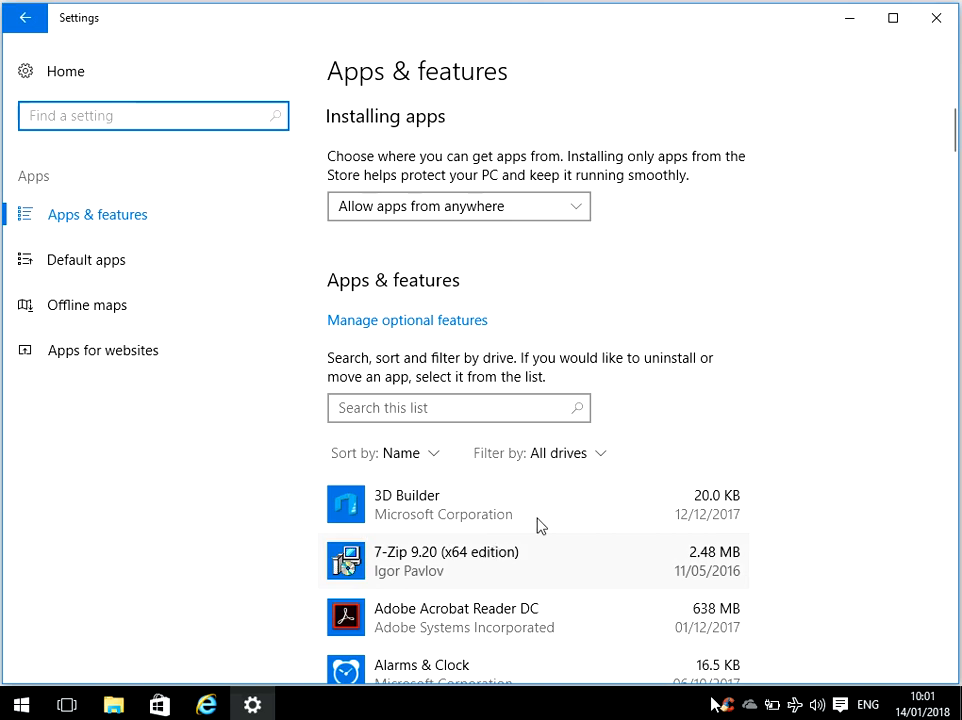
{"action": "left_click", "coordinate": [458, 408]}
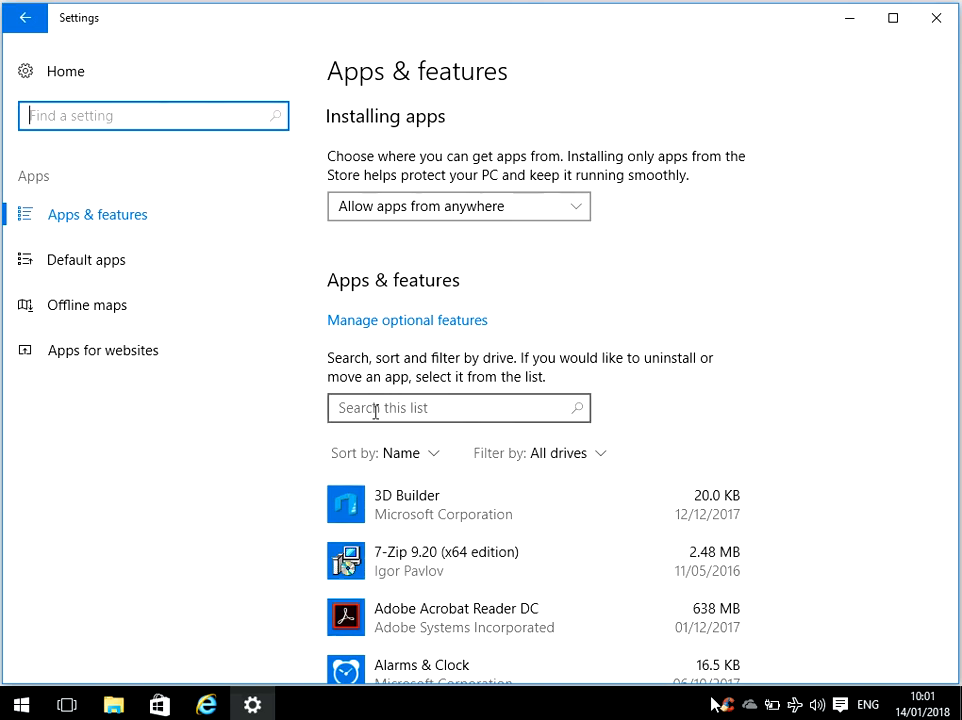
{"action": "type", "text": "oned"}
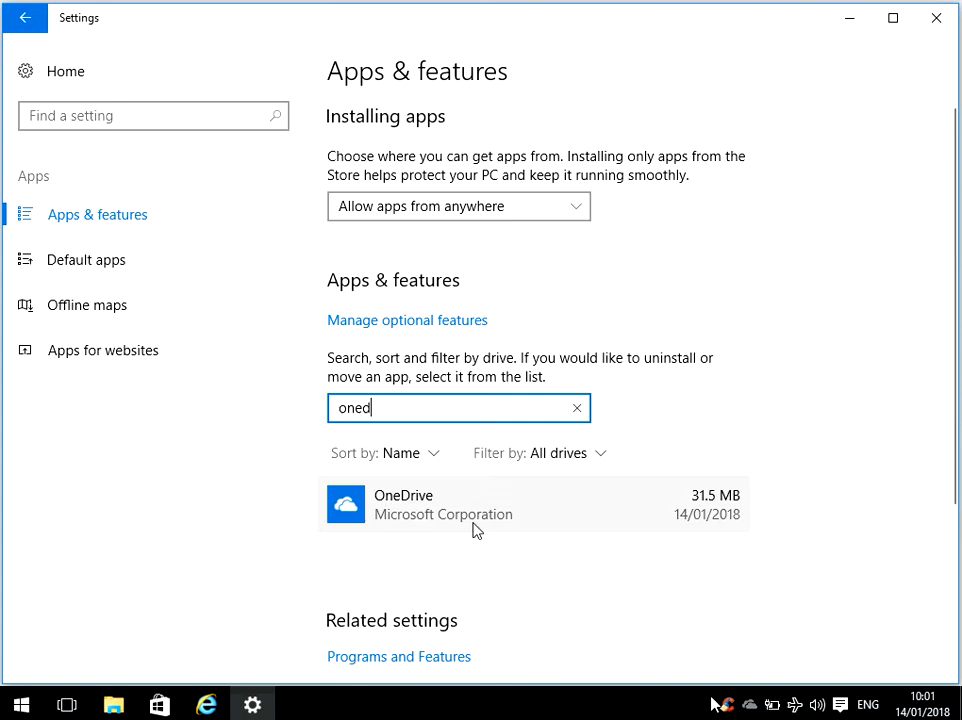
{"action": "mouse_move", "coordinate": [420, 518]}
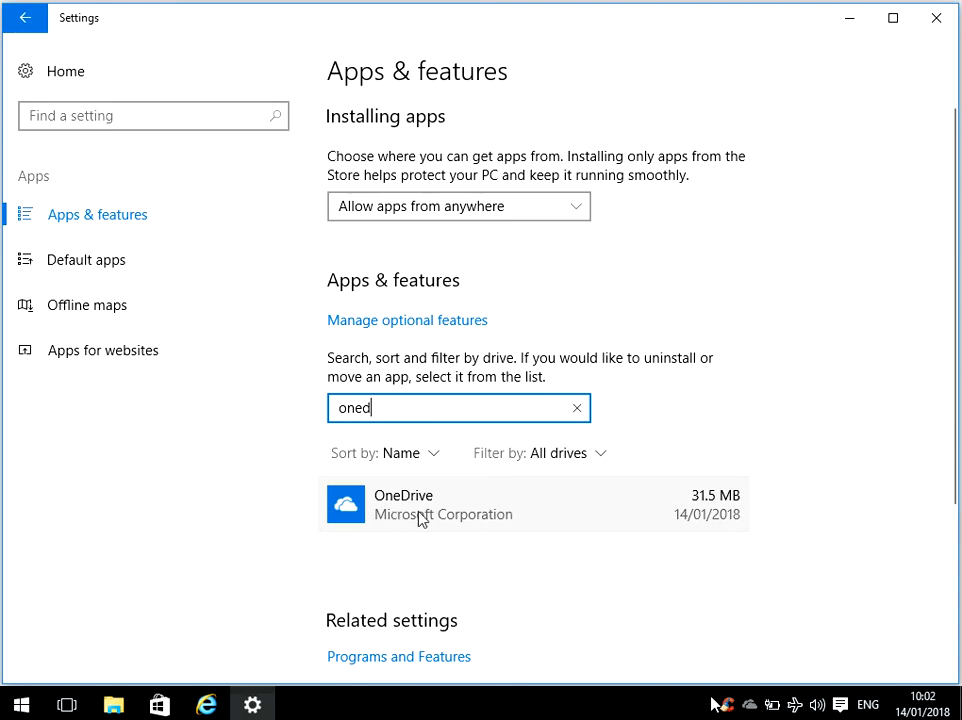
Select OneDrive in the app list and confirm its uninstall.
{"action": "left_click", "coordinate": [444, 504]}
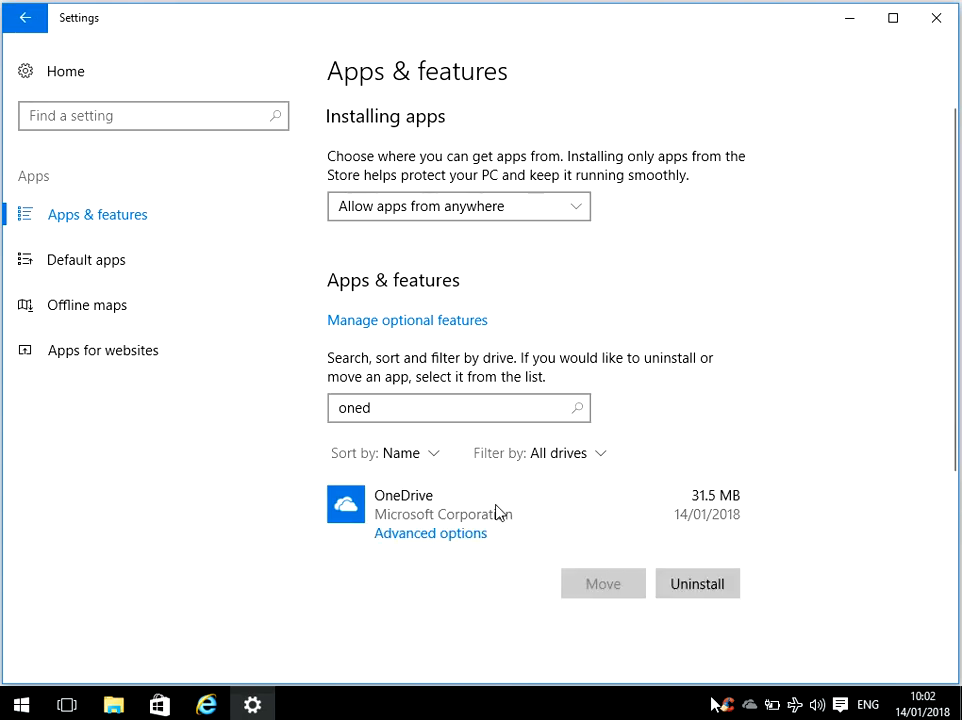
{"action": "mouse_move", "coordinate": [696, 584]}
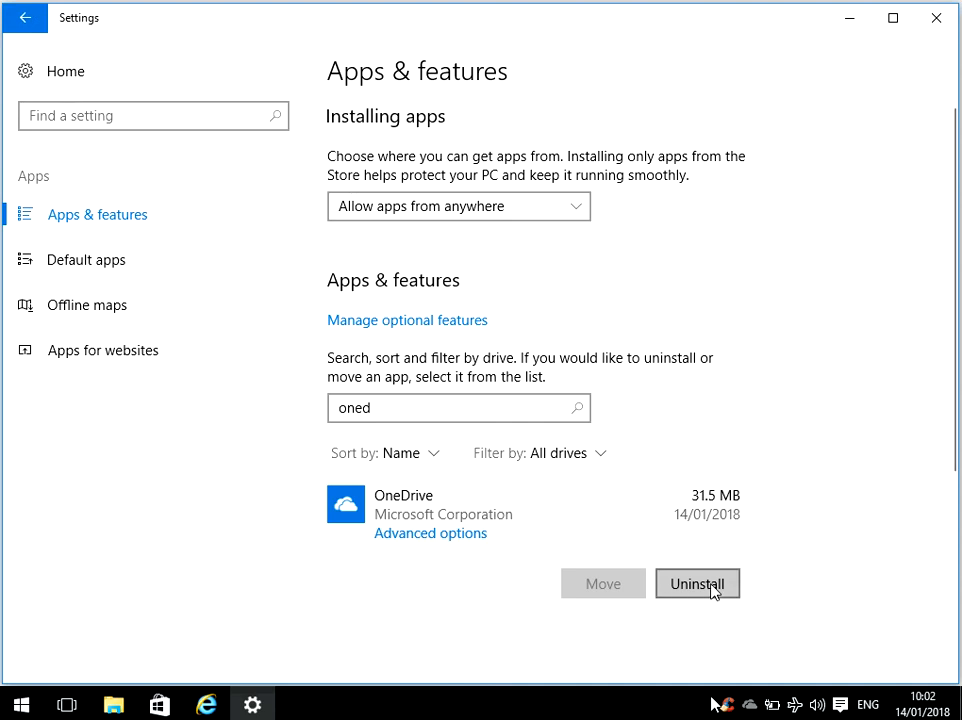
{"action": "left_click", "coordinate": [696, 584]}
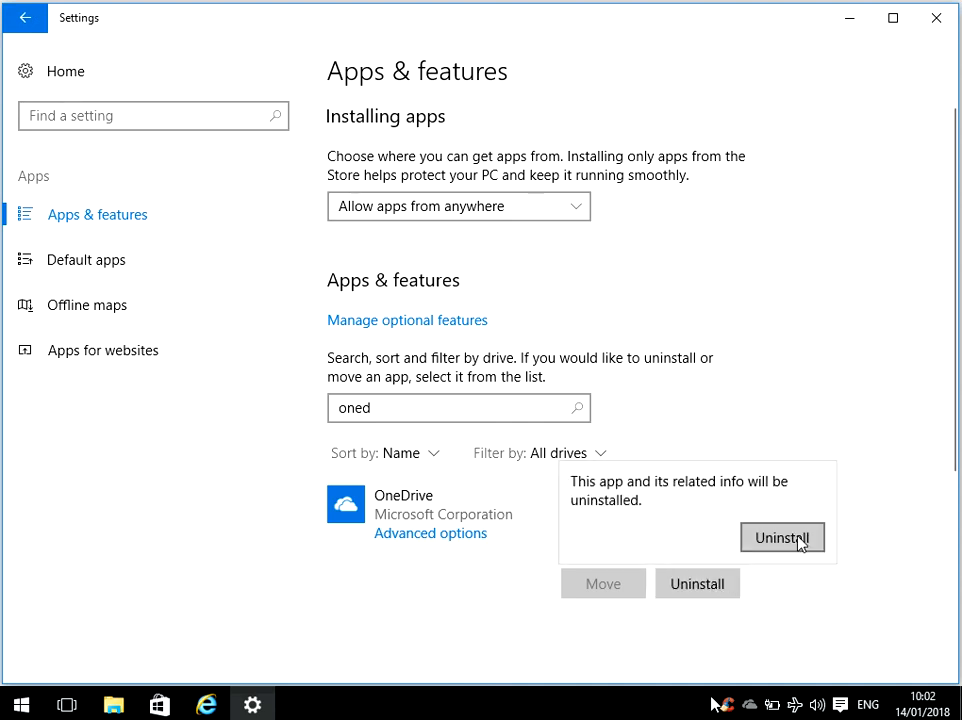
{"action": "left_click", "coordinate": [782, 536]}
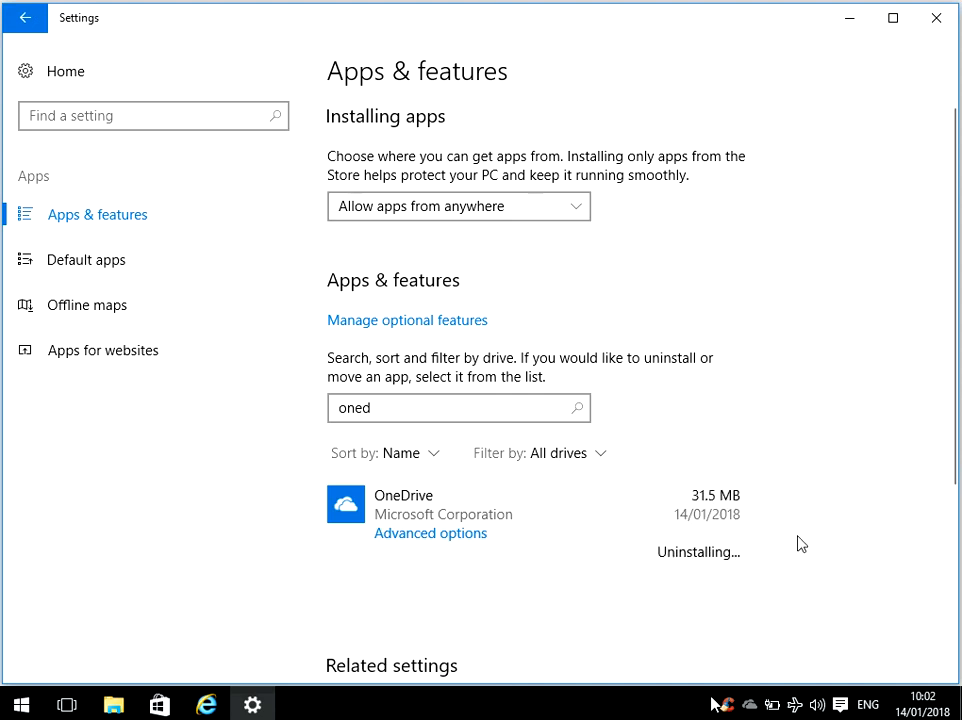